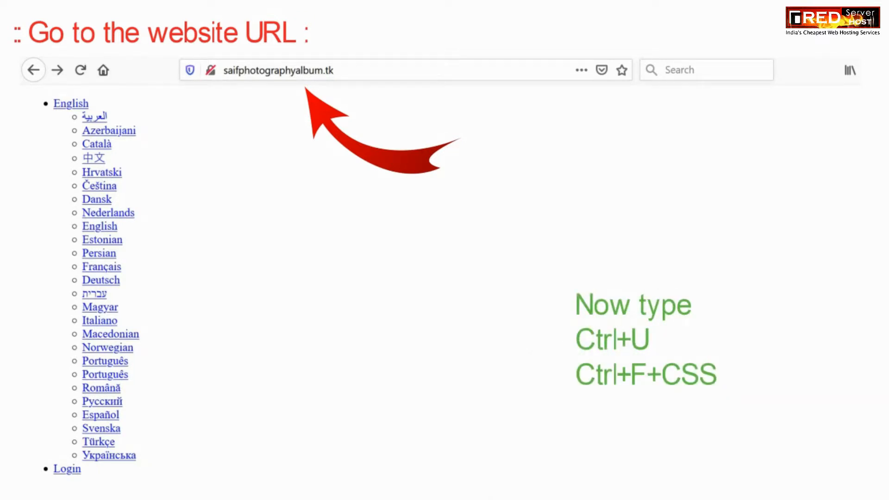
Step: View the page source of saifphotographyalbum.tk to inspect its stylesheet links
key("ctrl+u")
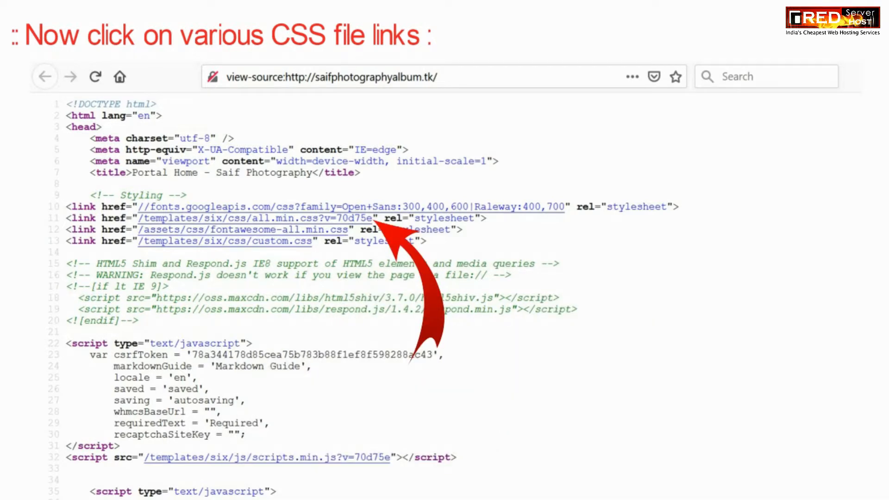
Step: Follow the /templates/six/css/all.min.css link to check whether the stylesheet loads
left_click(249, 219)
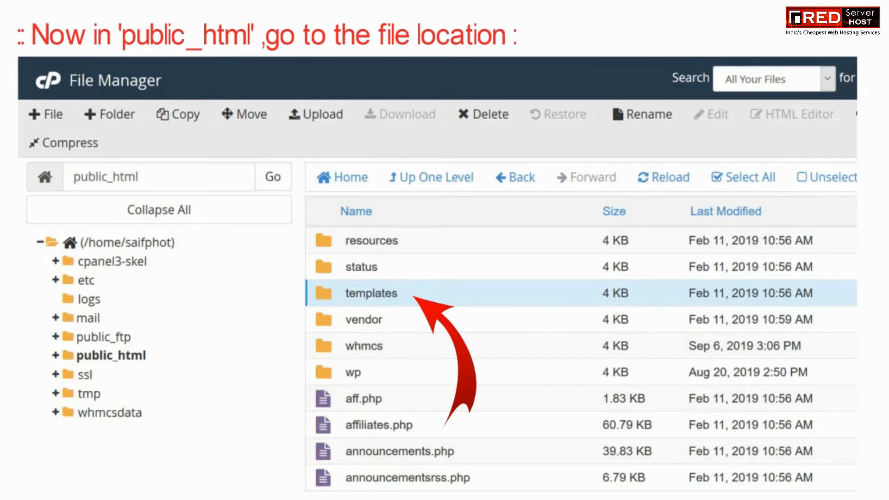
Step: Enter the templates folder under public_html
double_click(369, 293)
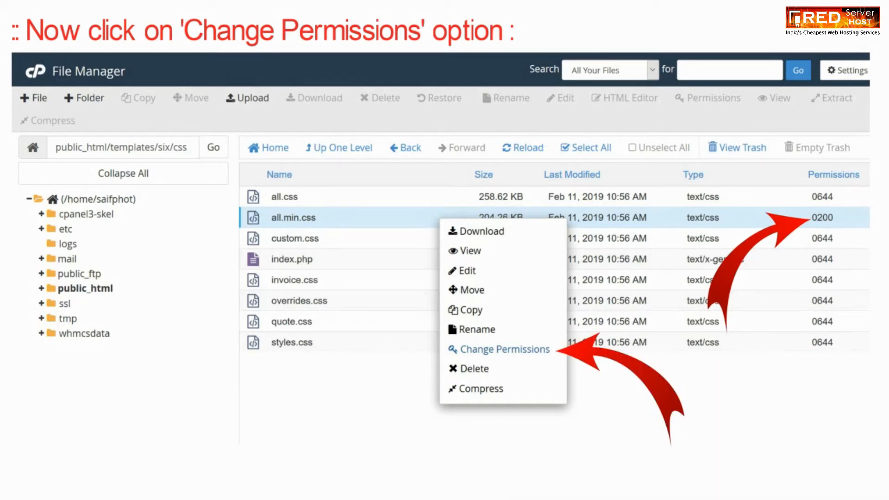
Step: Bring up Change Permissions for all.min.css, currently at 0200
left_click(504, 349)
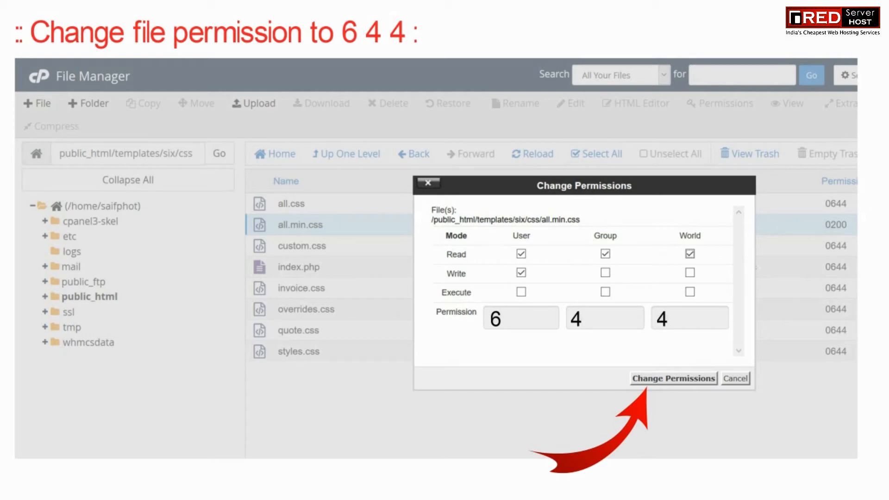
Step: Apply permission 644 to all.min.css so the site loads styled
left_click(673, 378)
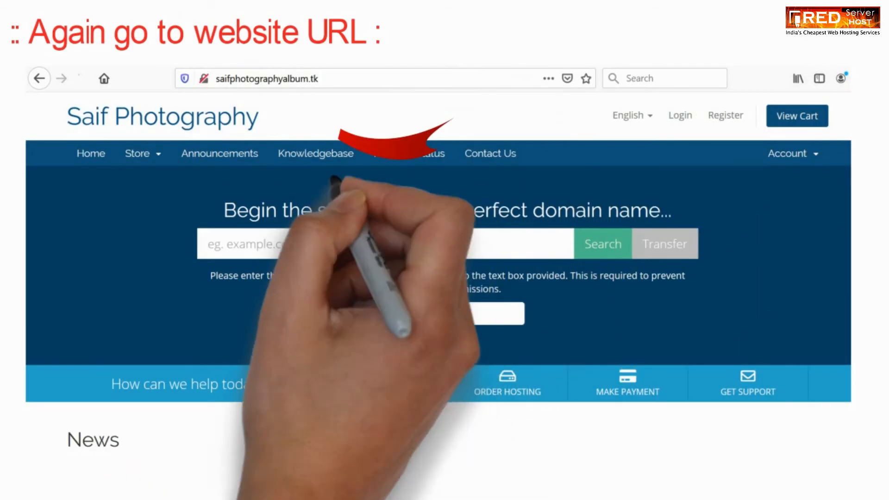